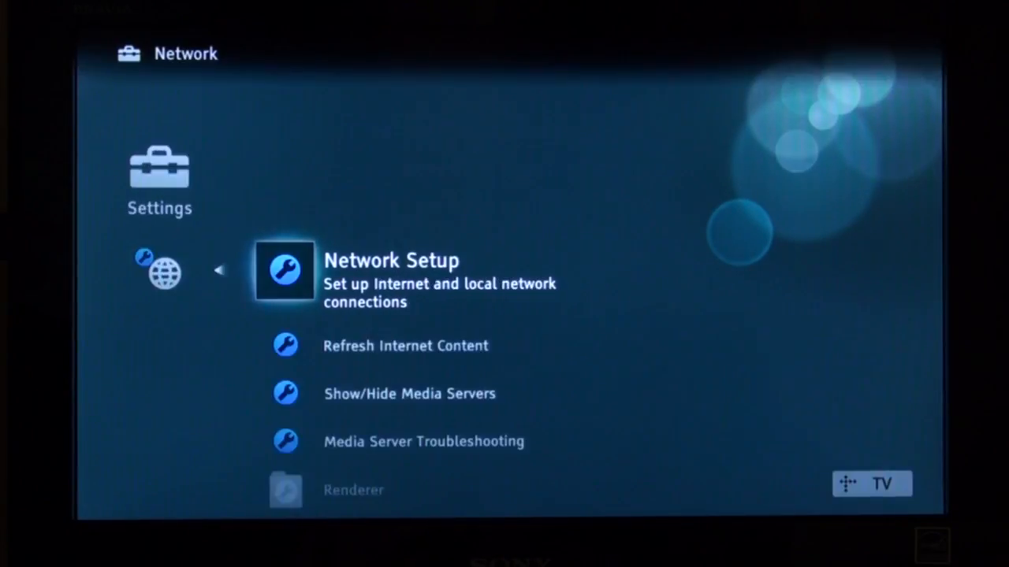
Walk through Wired Setup with Auto IP address and proxy, then return to the setup choices.
left_click(284, 269)
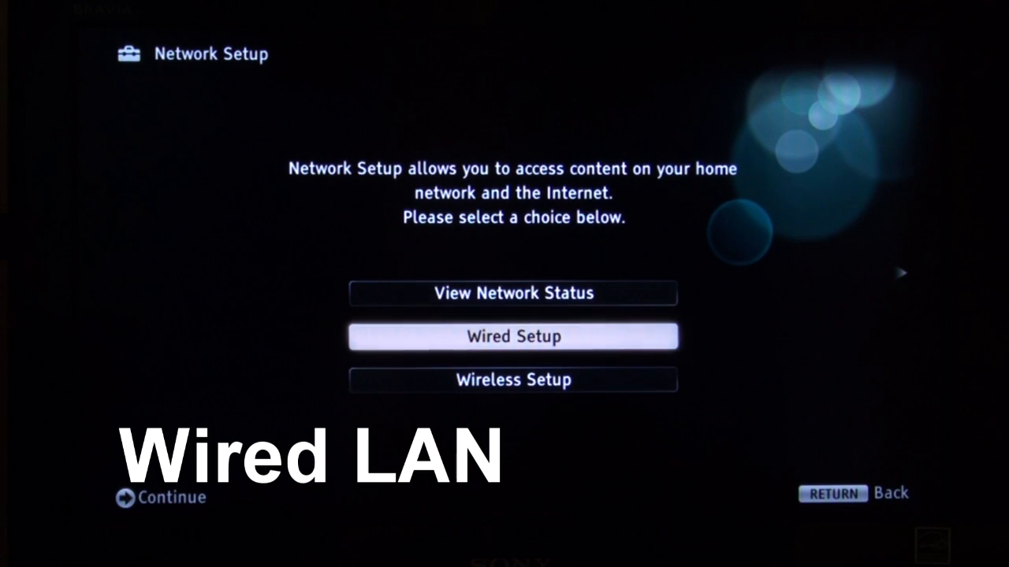
left_click(512, 337)
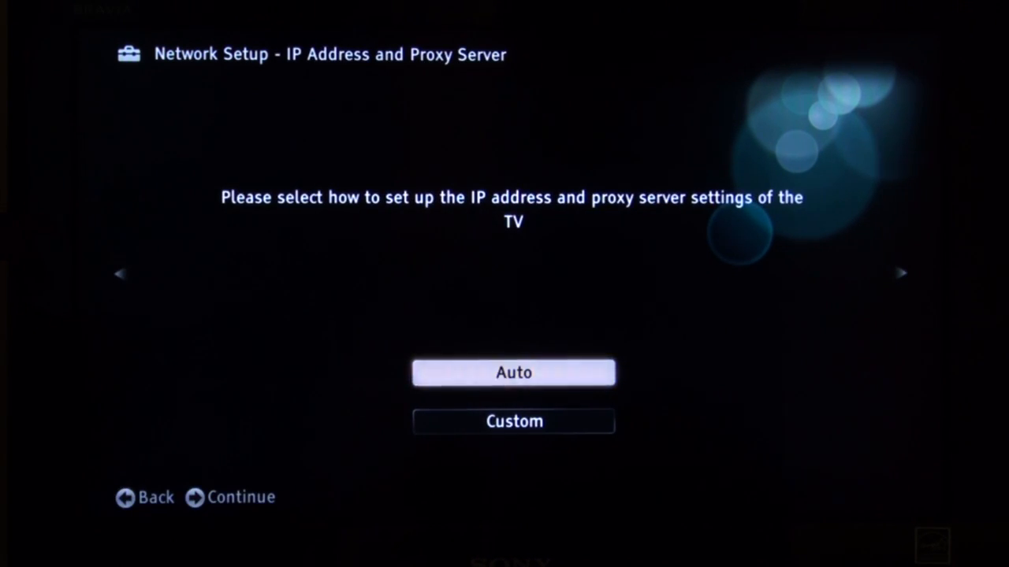
left_click(514, 372)
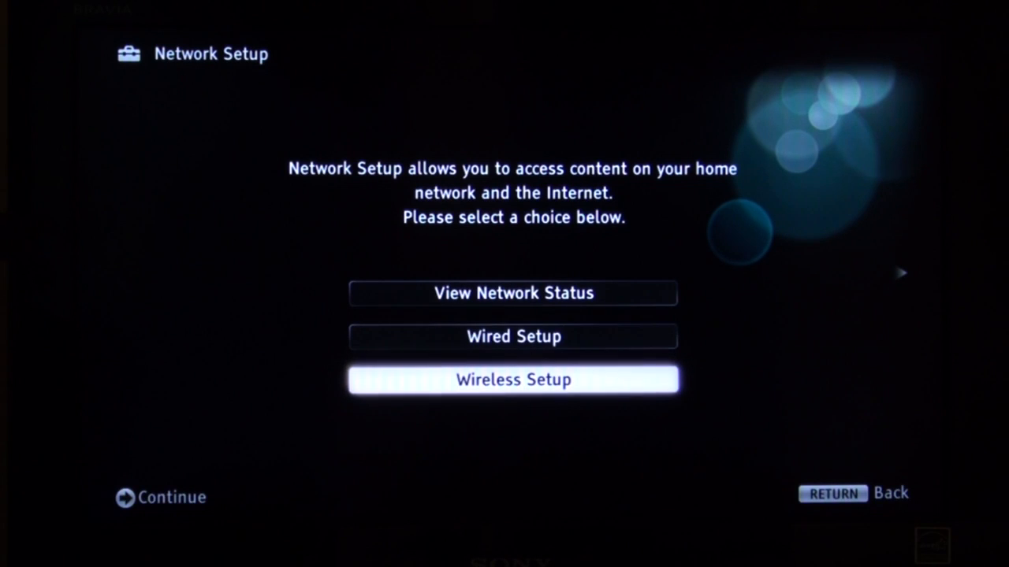
Scan for networks, join Medium with Auto IP settings and confirm the summary to completion.
left_click(514, 380)
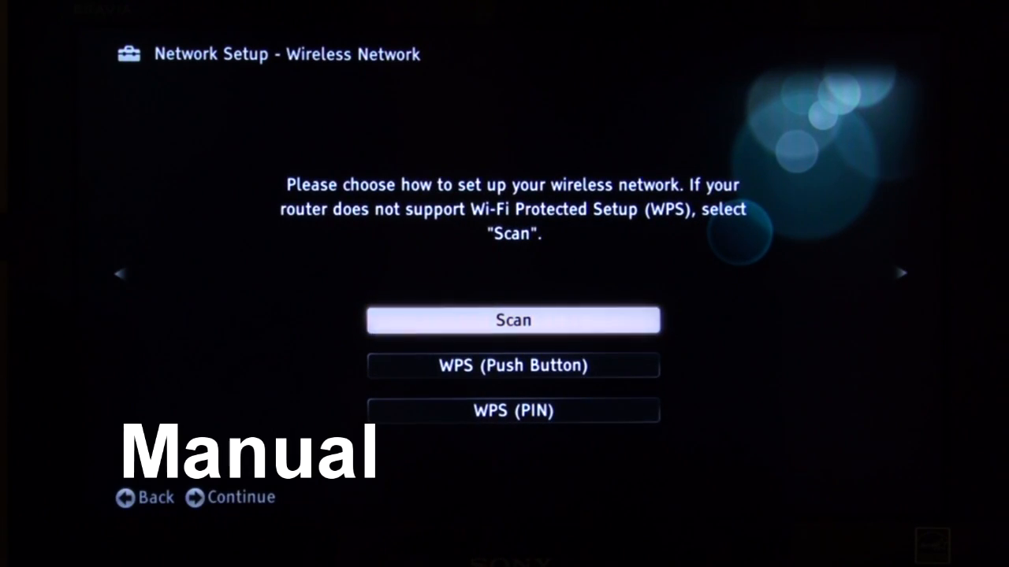
left_click(513, 320)
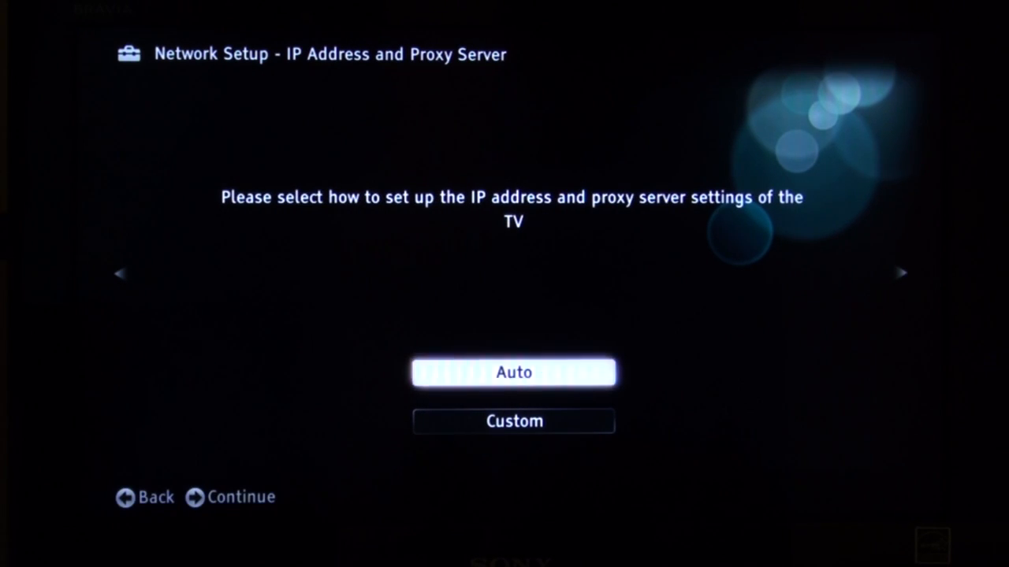
left_click(514, 372)
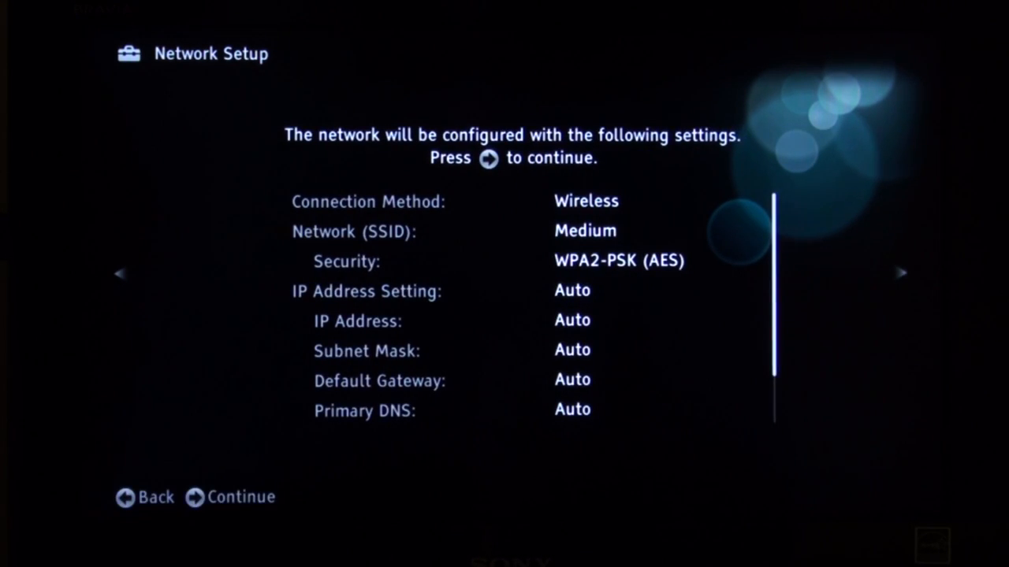
left_click(233, 498)
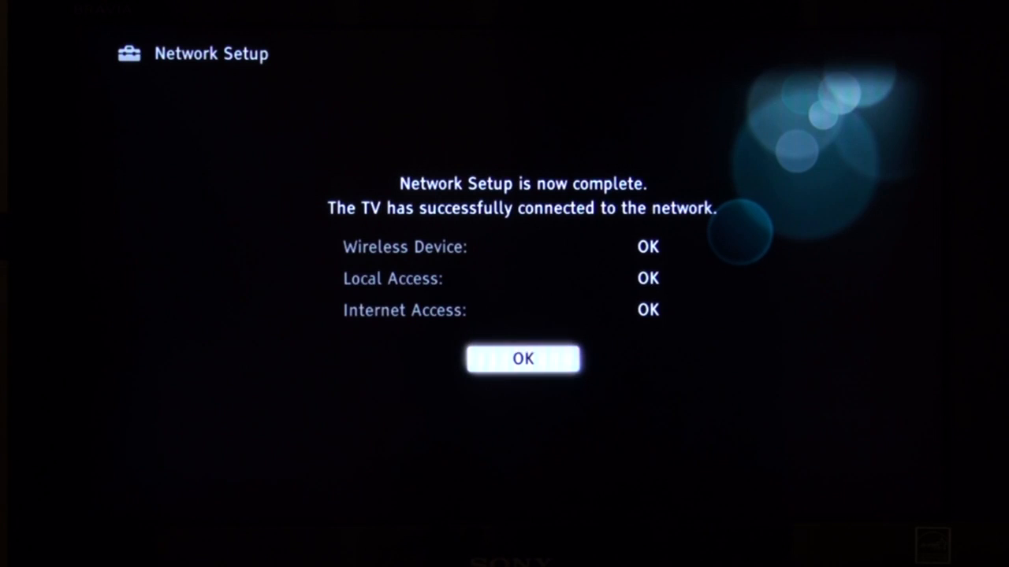
Dismiss the completion screen and choose WPS (PIN) in Wireless Setup.
left_click(522, 360)
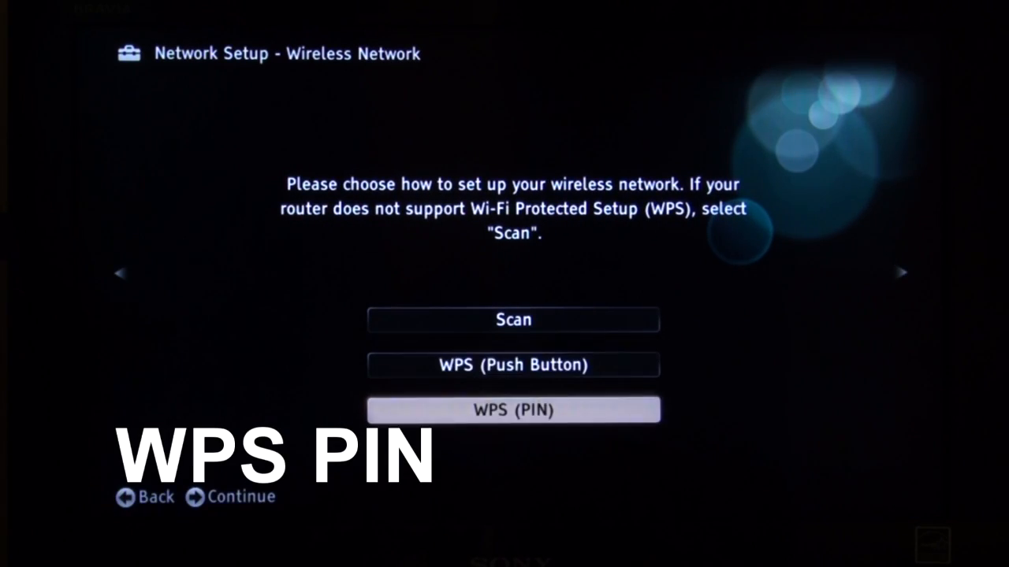
left_click(514, 410)
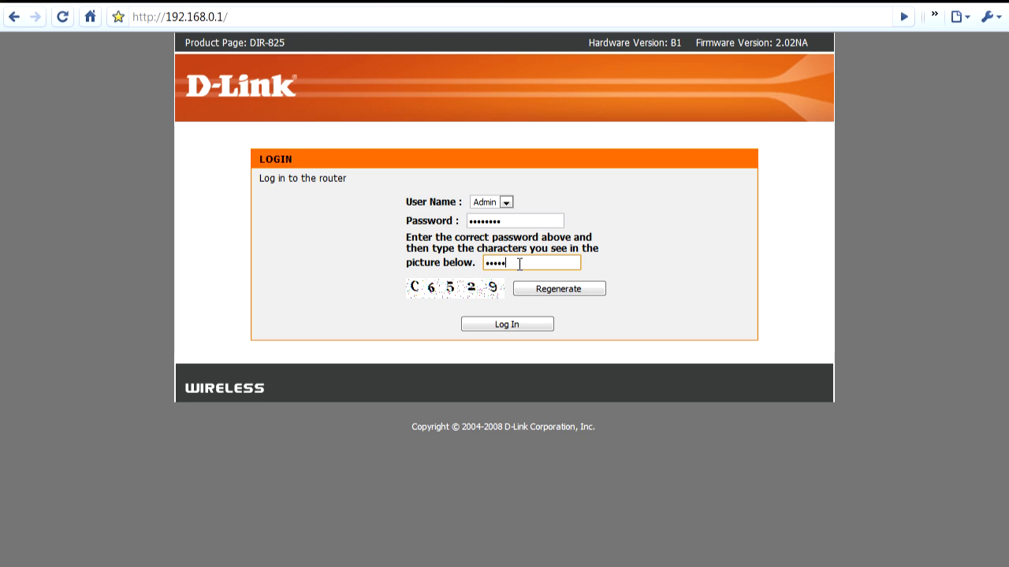
Log in to the D-Link admin page and reach the Wireless Settings section.
left_click(508, 325)
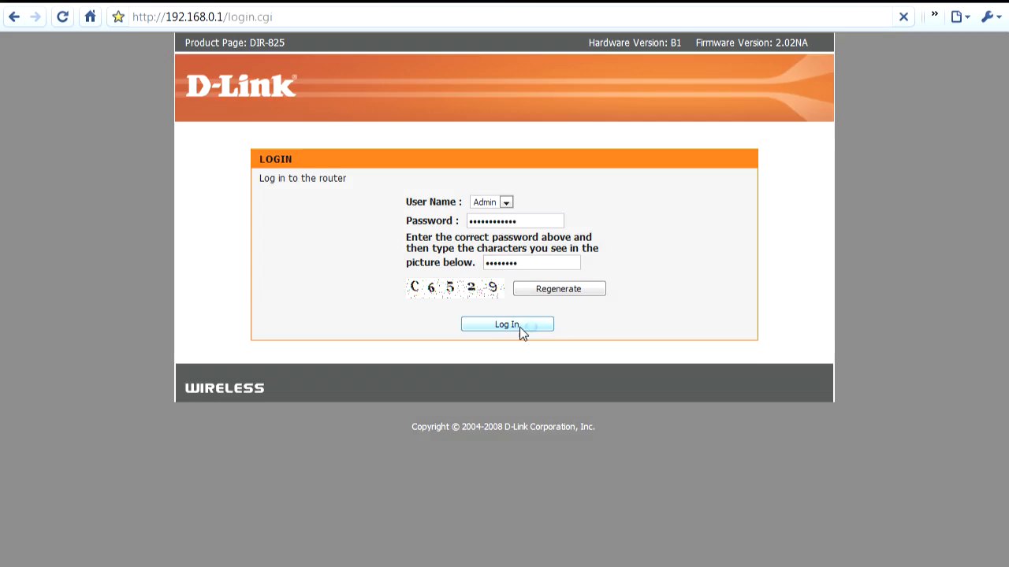
left_click(507, 325)
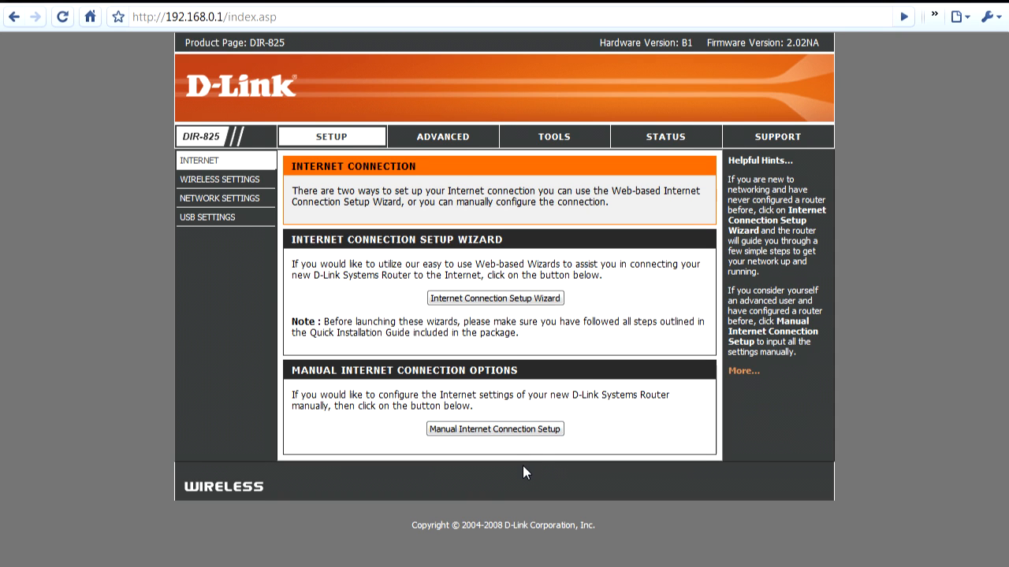
mouse_move(517, 305)
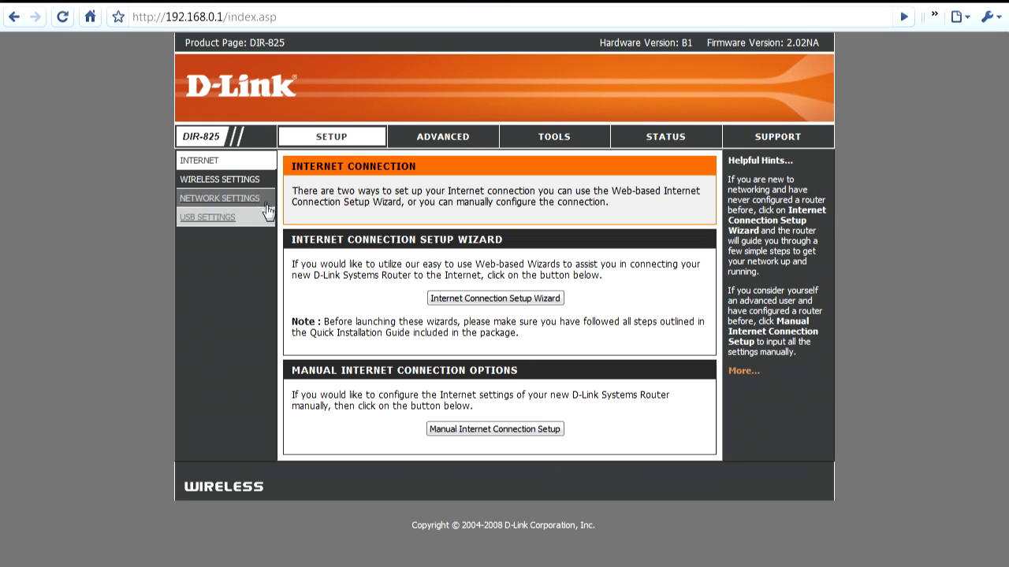
left_click(219, 179)
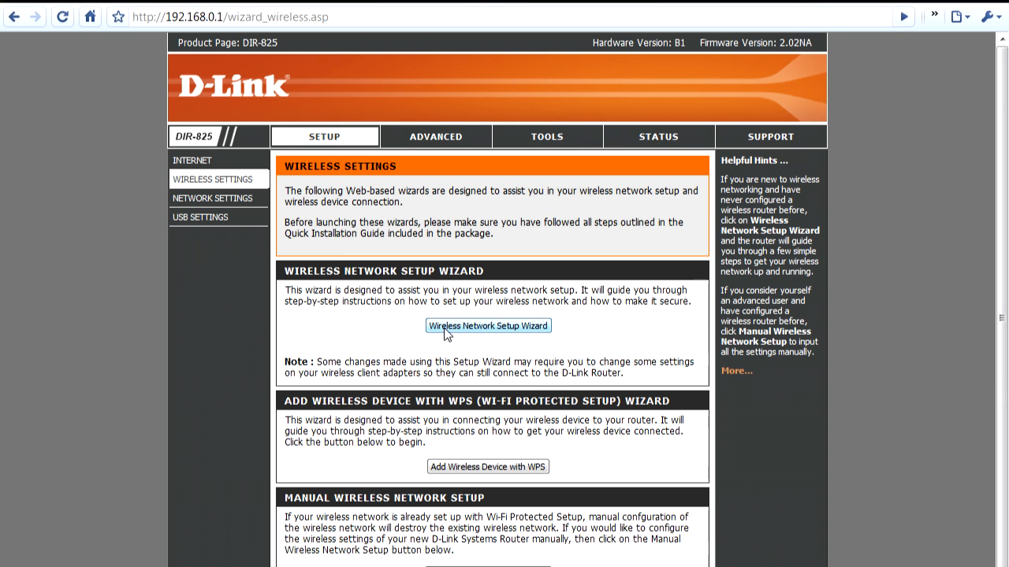
scroll("down", 3)
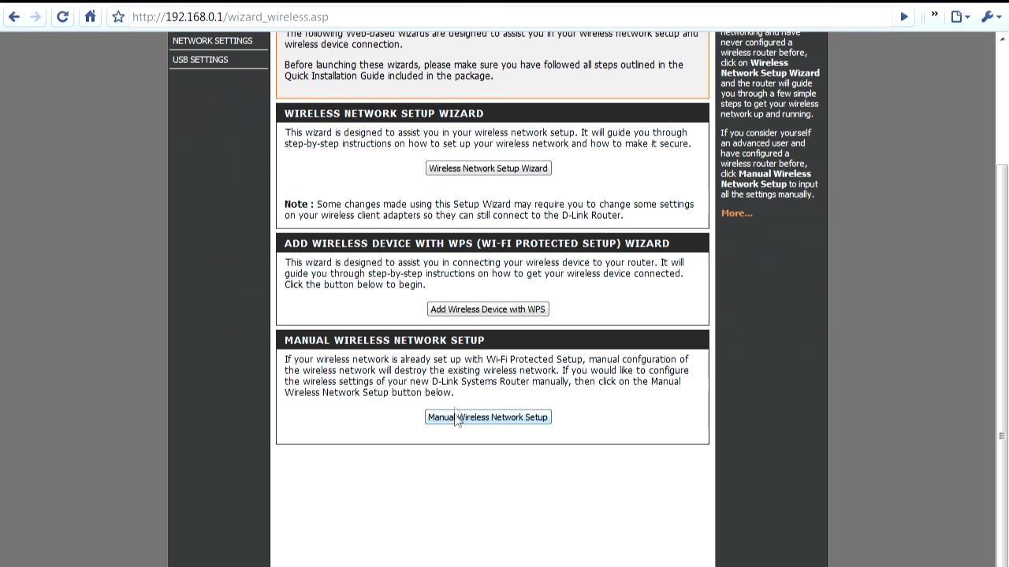
Start the Add Wireless Device with WPS wizard and choose the PIN method.
left_click(489, 309)
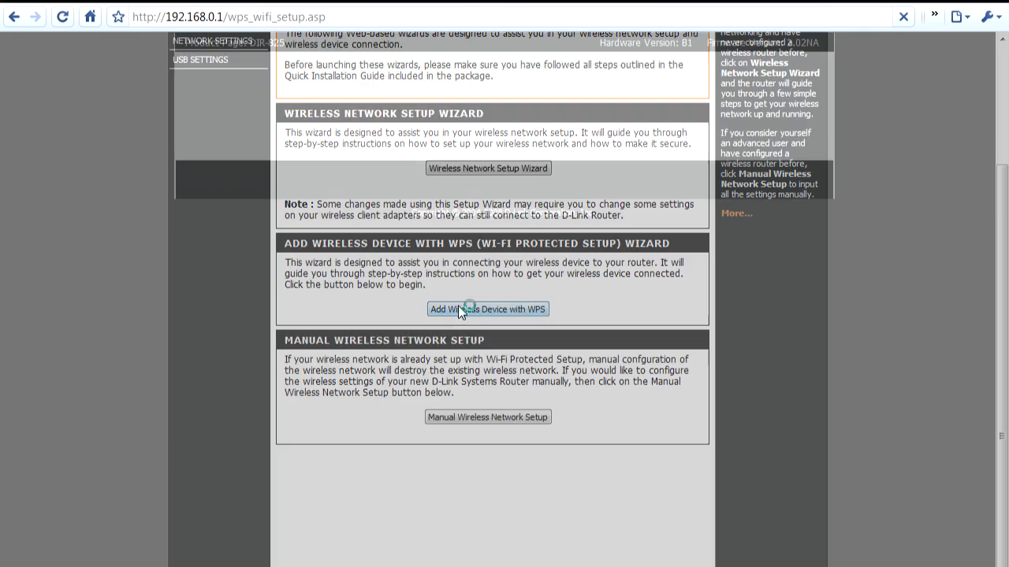
left_click(489, 309)
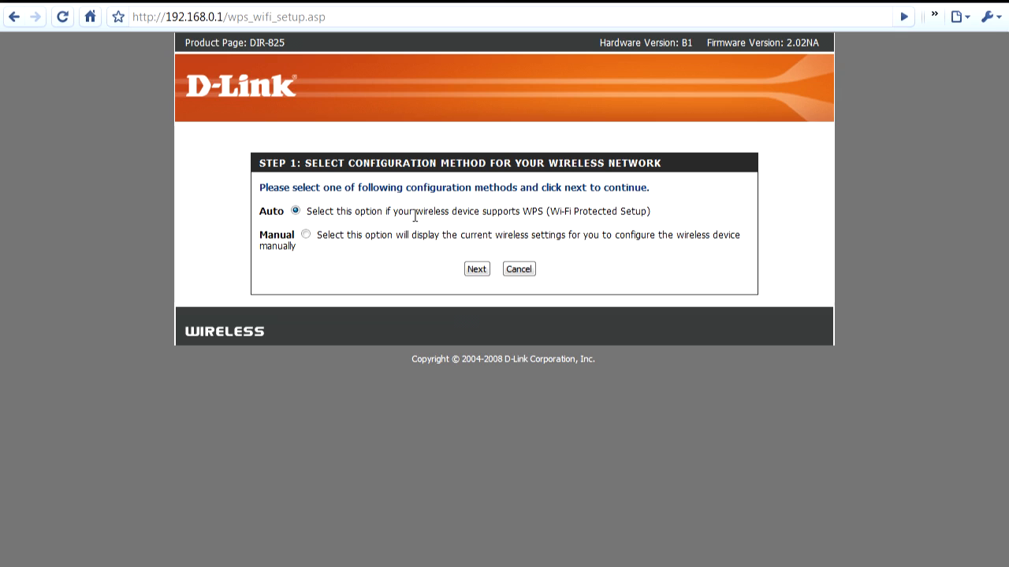
left_click(476, 268)
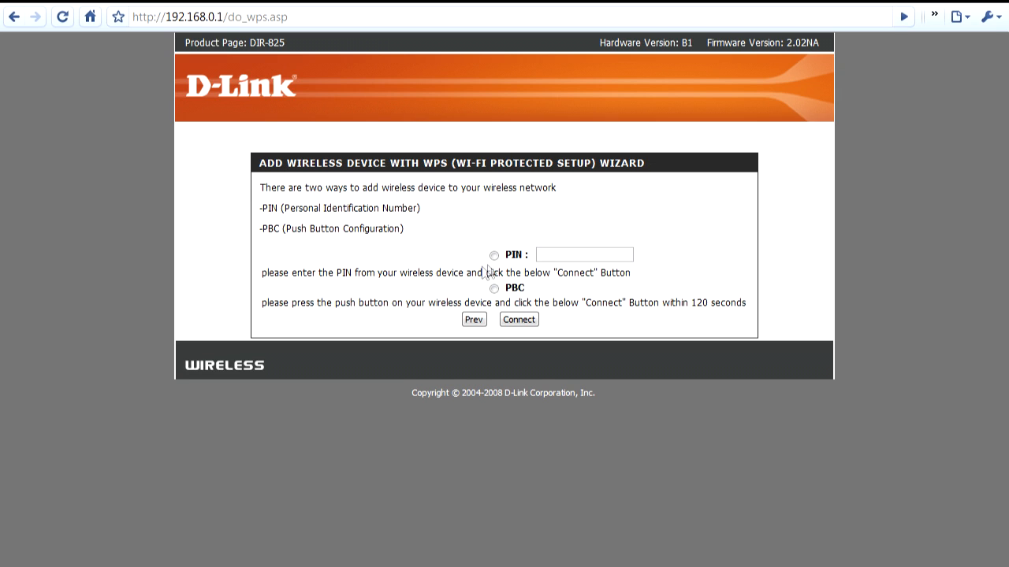
left_click(495, 256)
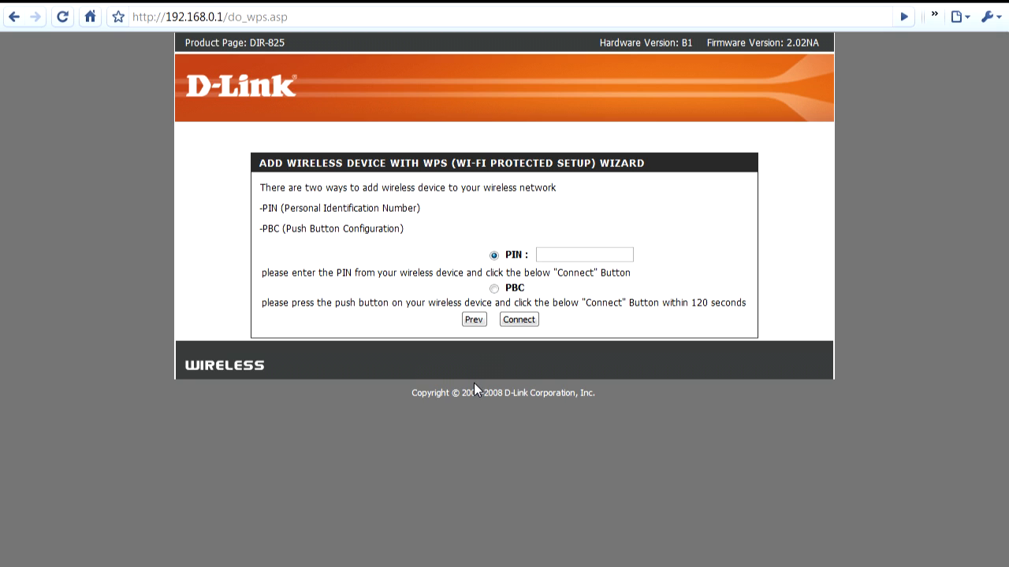
mouse_move(481, 387)
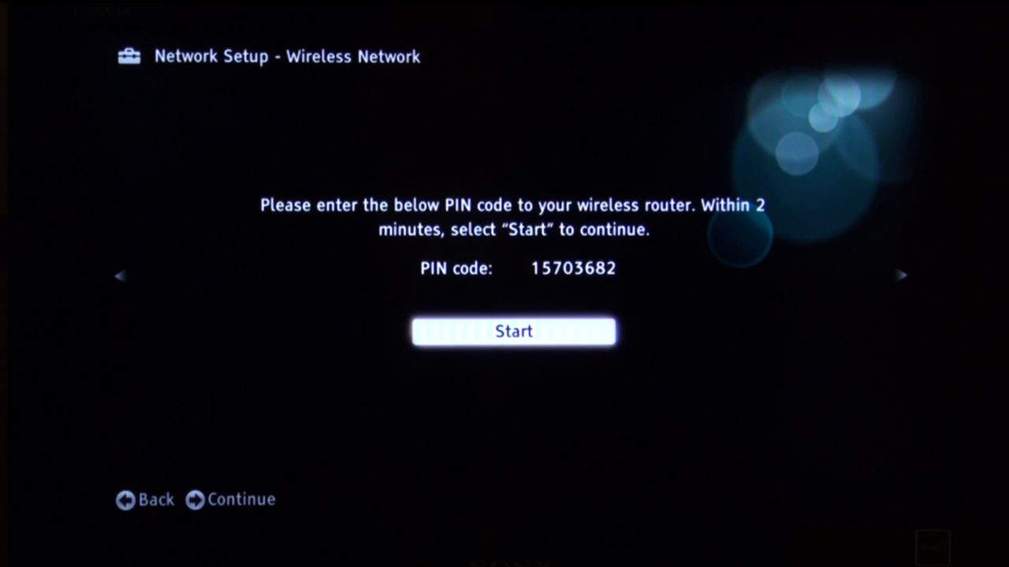
left_click(513, 331)
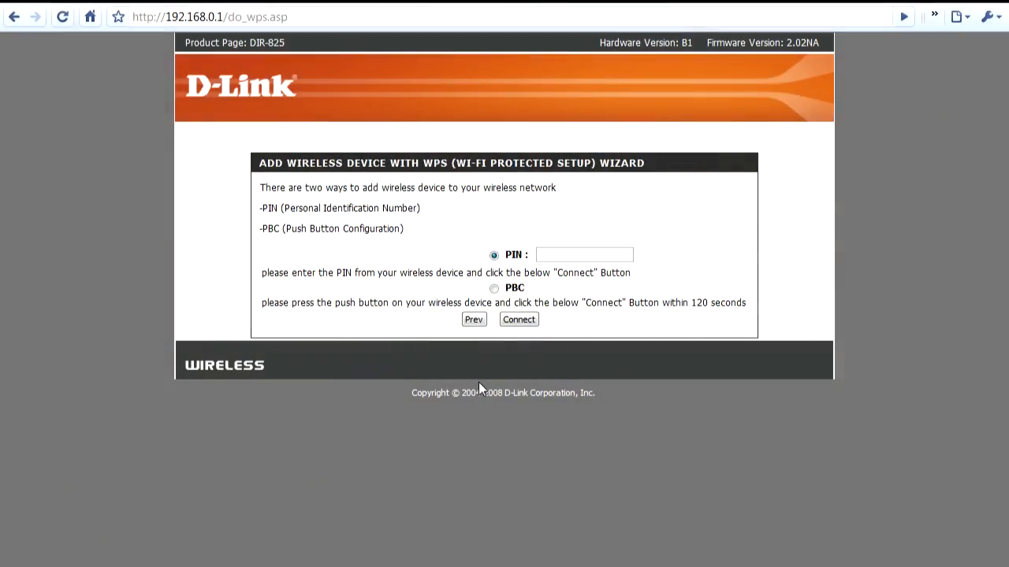
mouse_move(468, 372)
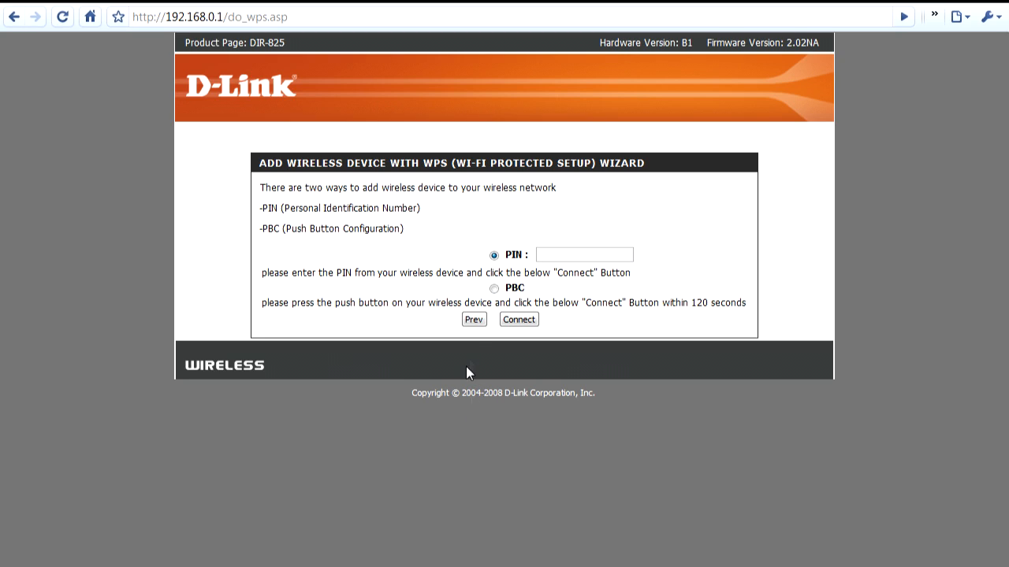
Proceed in the router wizard and start WPS (Push Button) search on the TV.
left_click(494, 287)
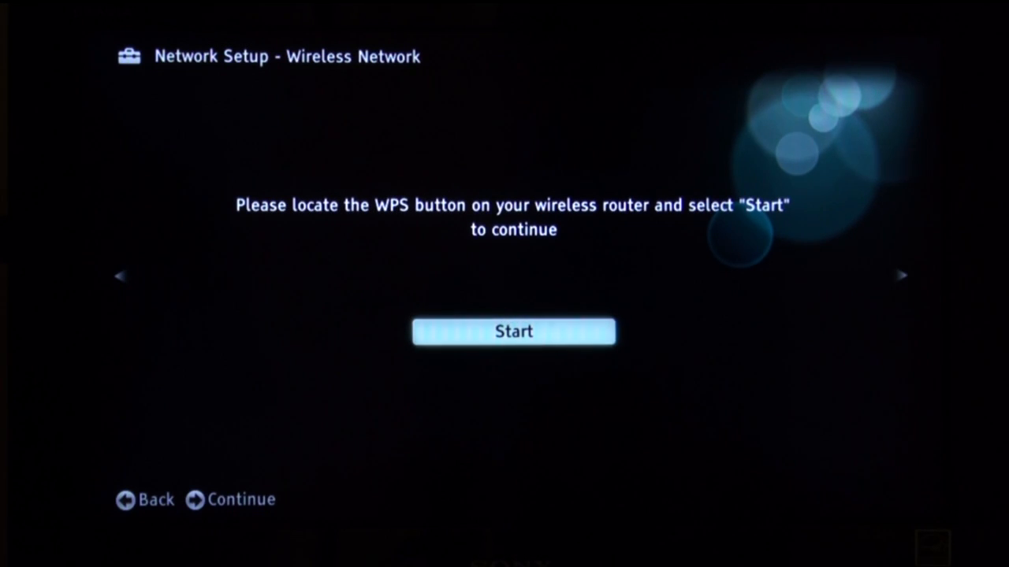
left_click(514, 331)
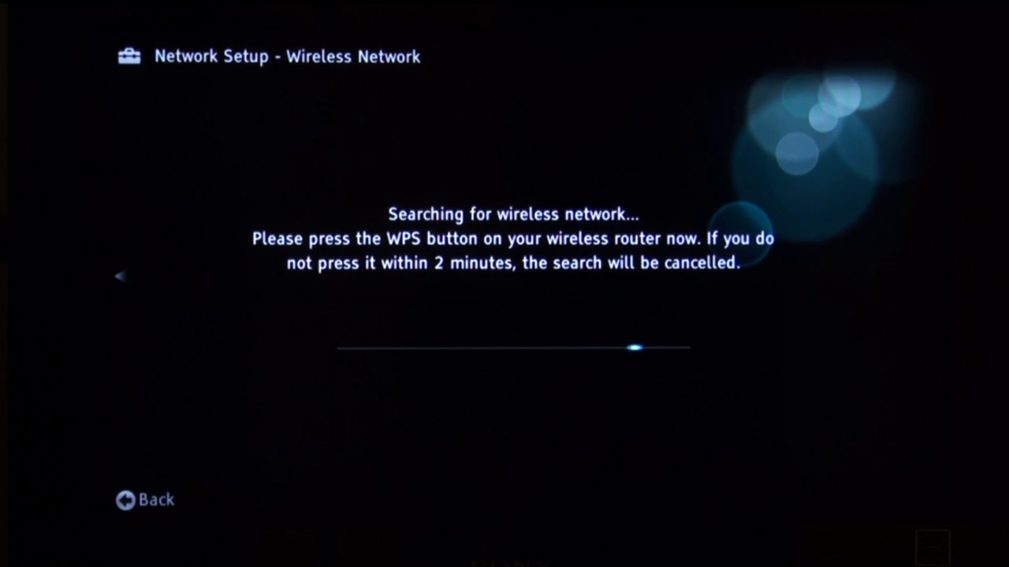